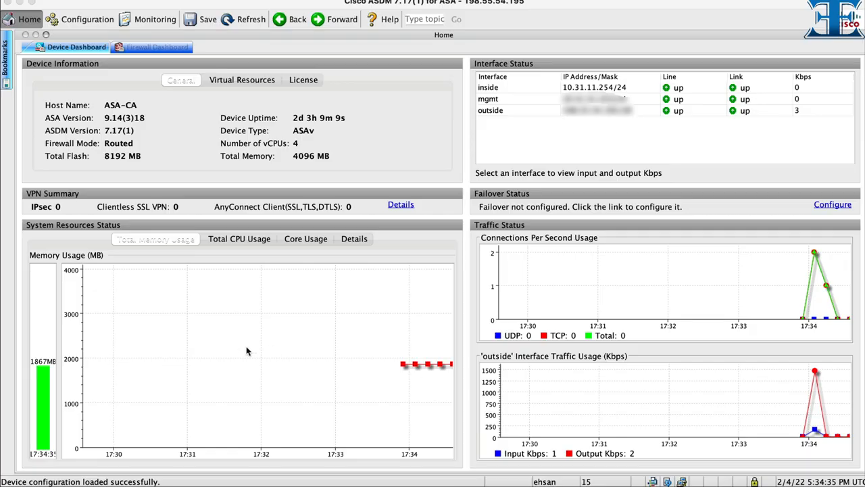
{"action": "mouse_move", "coordinate": [313, 367]}
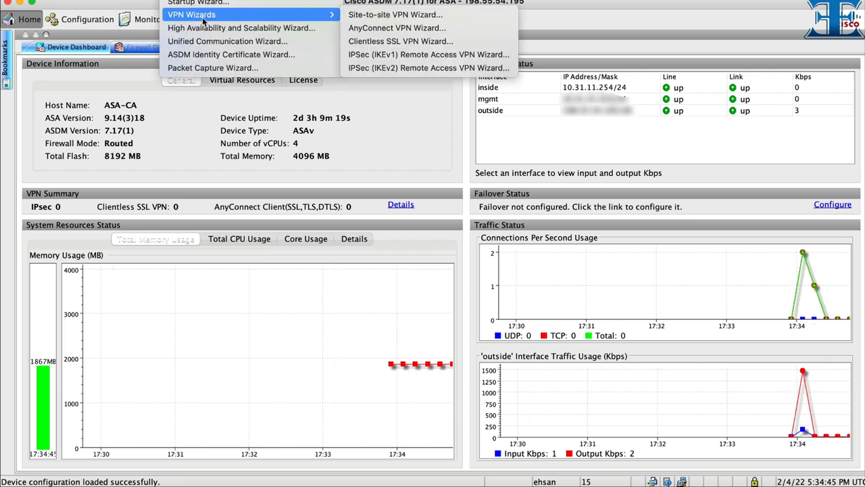
{"action": "mouse_move", "coordinate": [397, 27]}
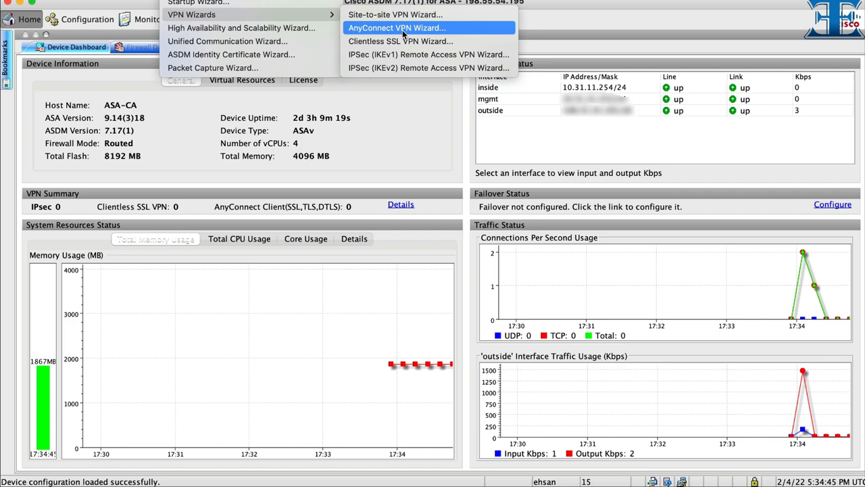
Start the AnyConnect VPN Wizard from Wizards > VPN Wizards.
{"action": "left_click", "coordinate": [396, 27]}
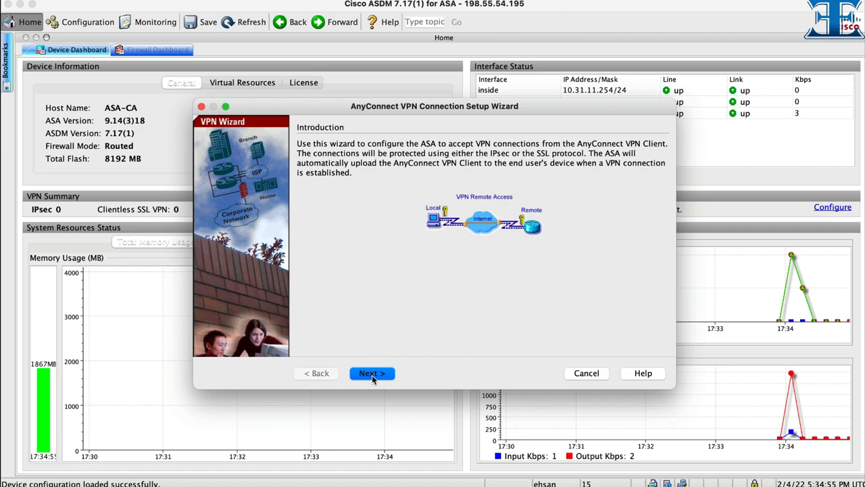
Define profile Split_test on outside and leave only SSL checked as the VPN protocol.
{"action": "left_click", "coordinate": [371, 373]}
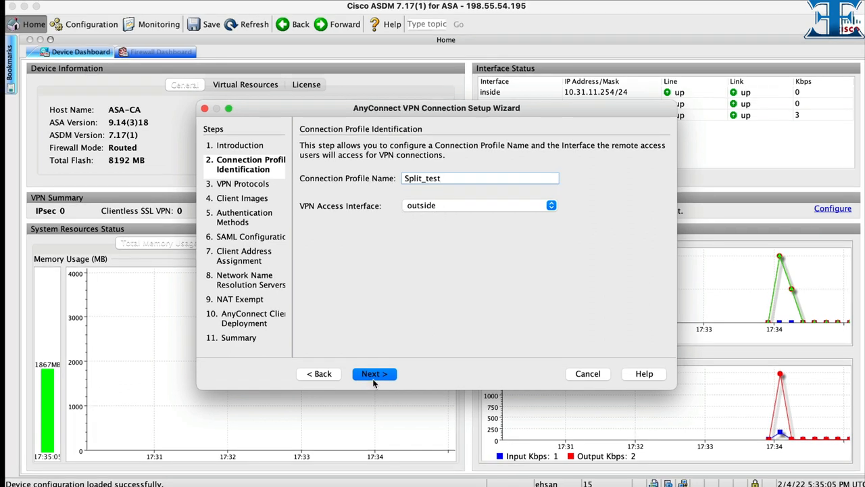
{"action": "left_click", "coordinate": [373, 373]}
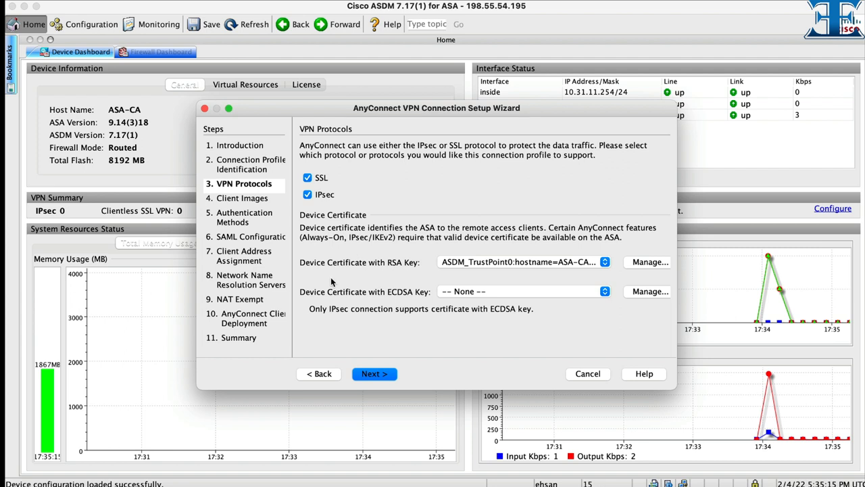
{"action": "left_click", "coordinate": [308, 195]}
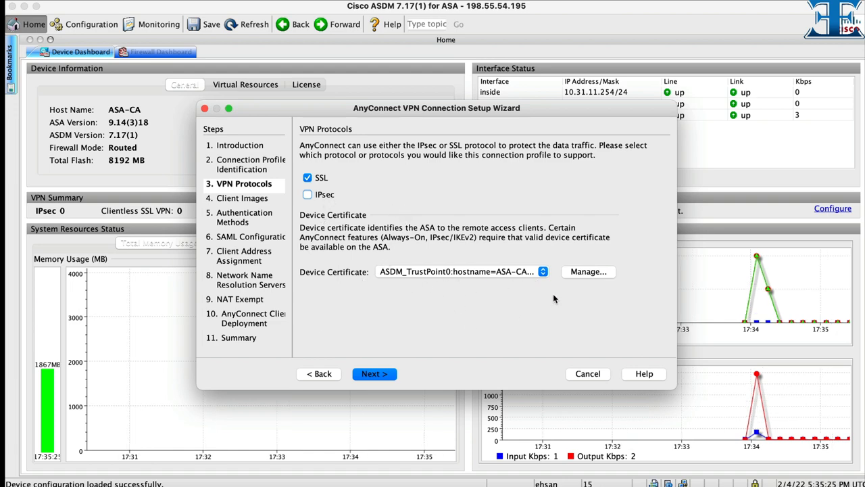
{"action": "left_click", "coordinate": [587, 271]}
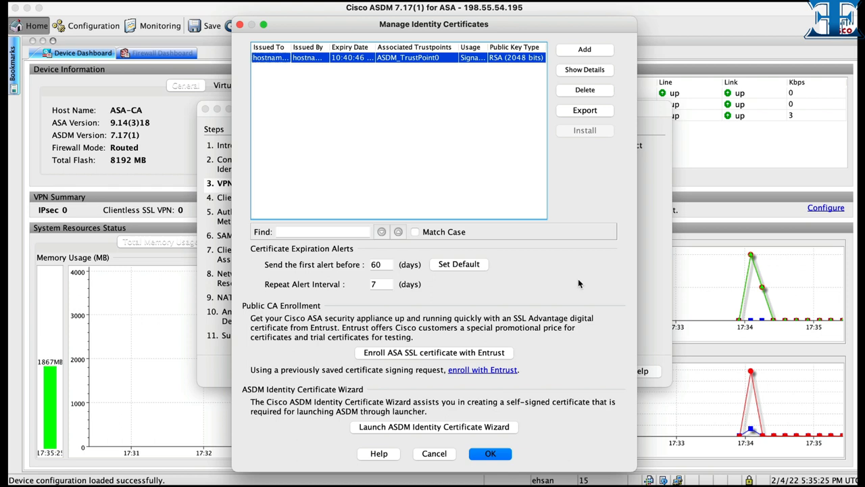
{"action": "mouse_move", "coordinate": [378, 81]}
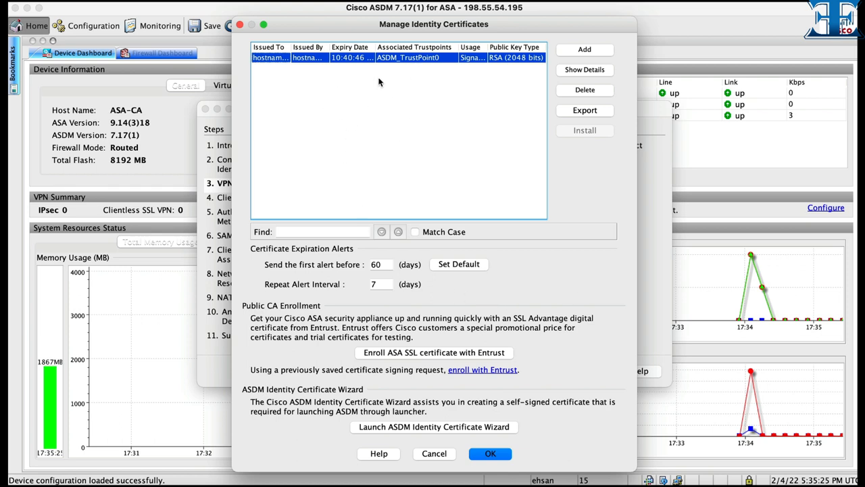
{"action": "mouse_move", "coordinate": [505, 438]}
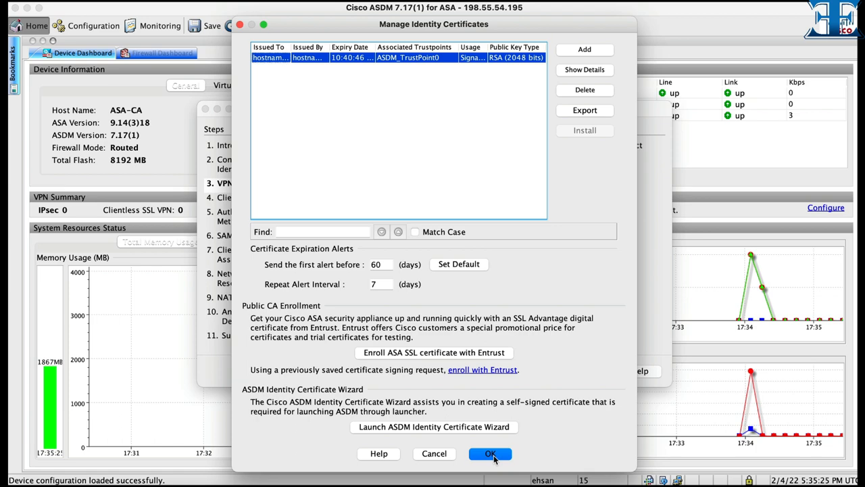
{"action": "left_click", "coordinate": [489, 453]}
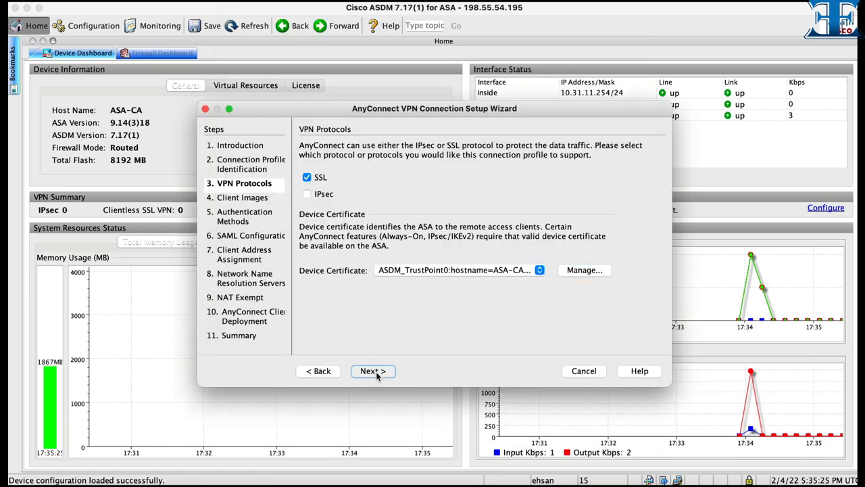
Accept the existing client images and AAA Server Group LOCAL, reaching the SAML configuration page.
{"action": "left_click", "coordinate": [373, 370]}
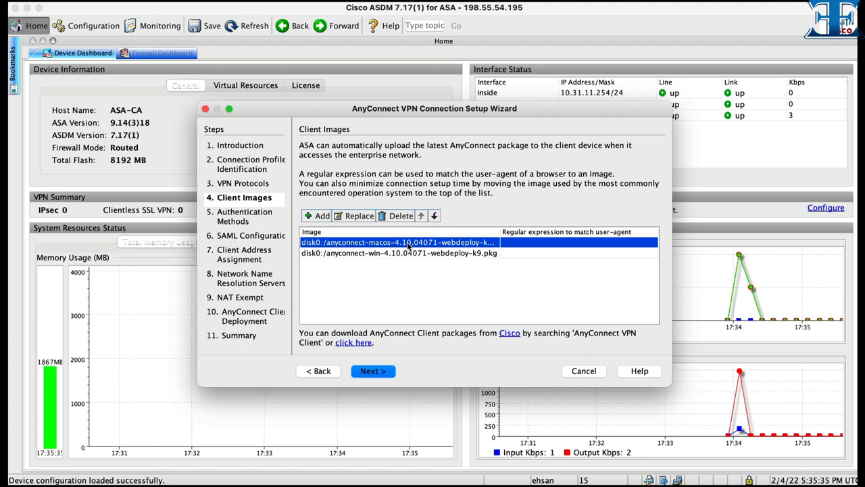
{"action": "mouse_move", "coordinate": [408, 243]}
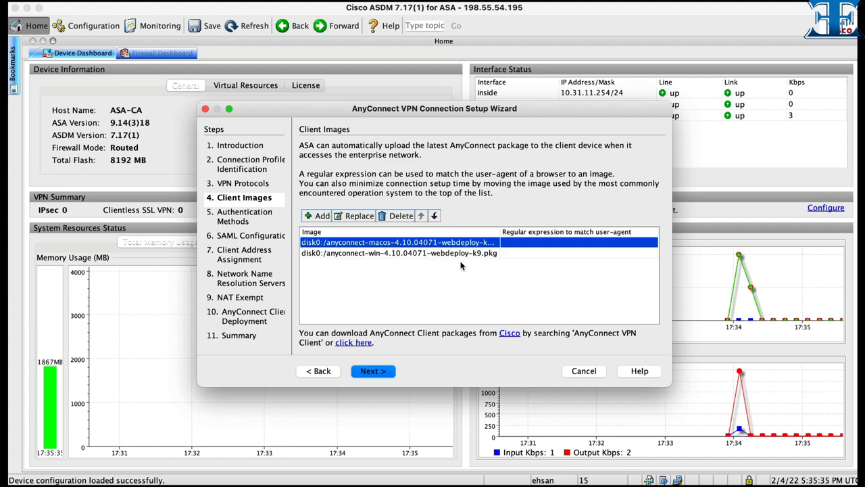
{"action": "left_click", "coordinate": [373, 370]}
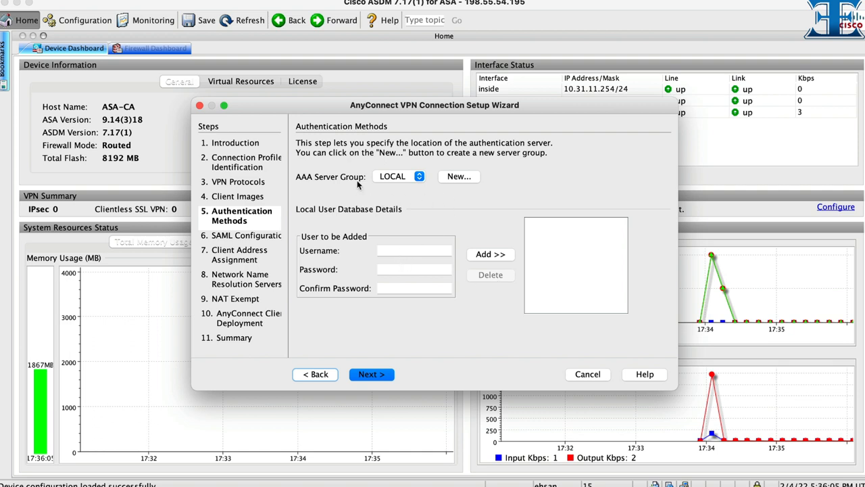
{"action": "left_click", "coordinate": [458, 175]}
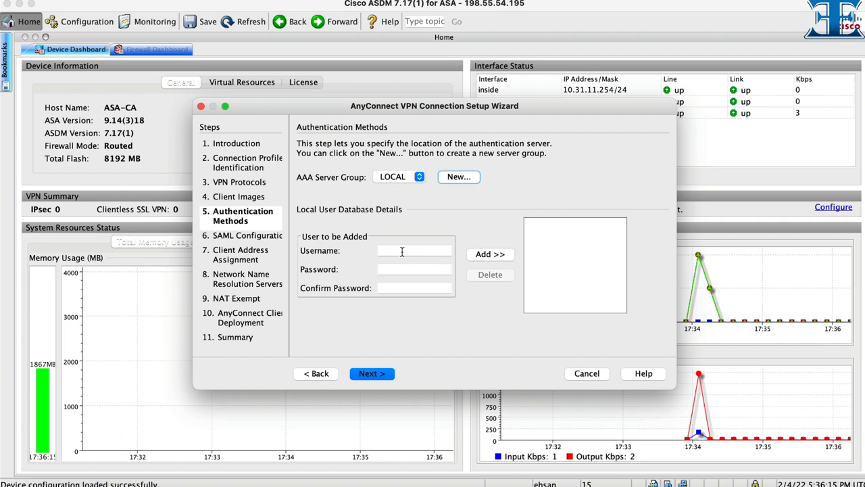
{"action": "left_click", "coordinate": [414, 250]}
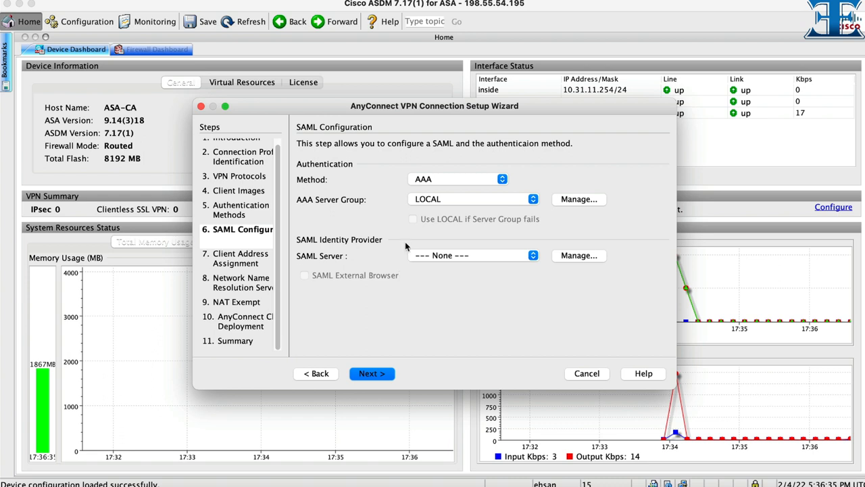
Add IPv4 pool VPN-Split-Test, 10.31.99.10–10.31.99.20 with mask 255.255.255.0.
{"action": "left_click", "coordinate": [371, 373]}
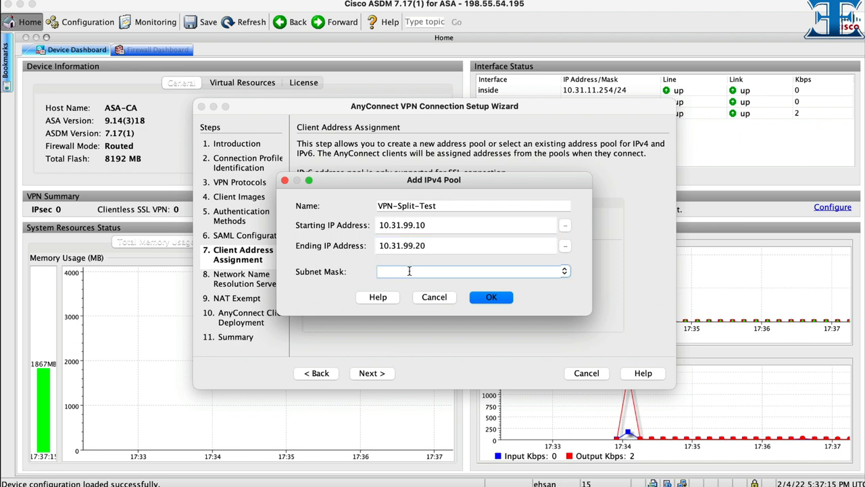
{"action": "type", "text": "255.255.255.0"}
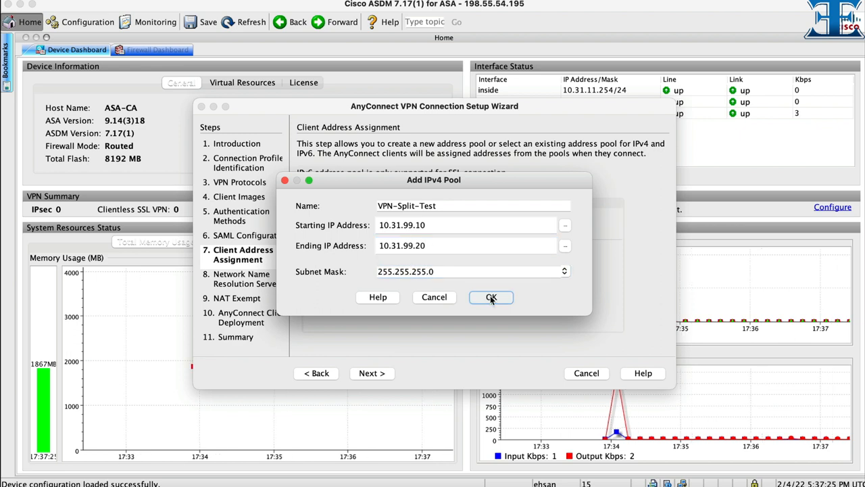
{"action": "left_click", "coordinate": [490, 298]}
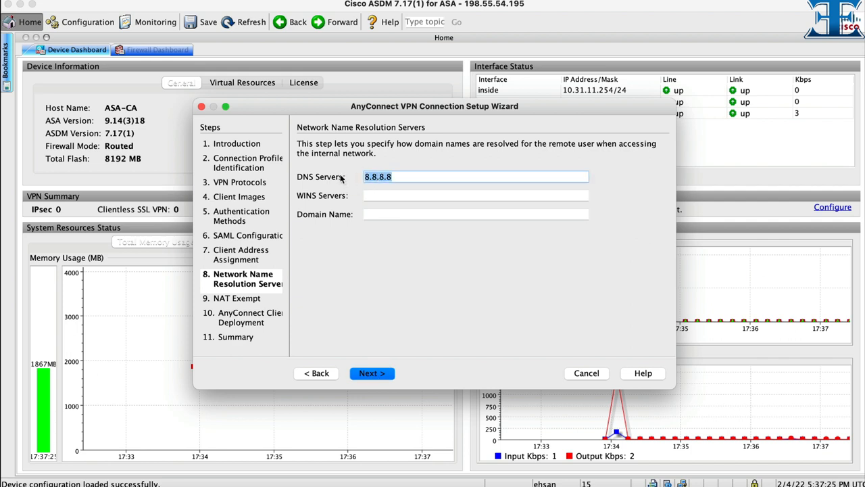
Enter domain networkingwithehsan.com alongside DNS 8.8.8.8 and continue to NAT Exempt.
{"action": "left_click", "coordinate": [476, 214]}
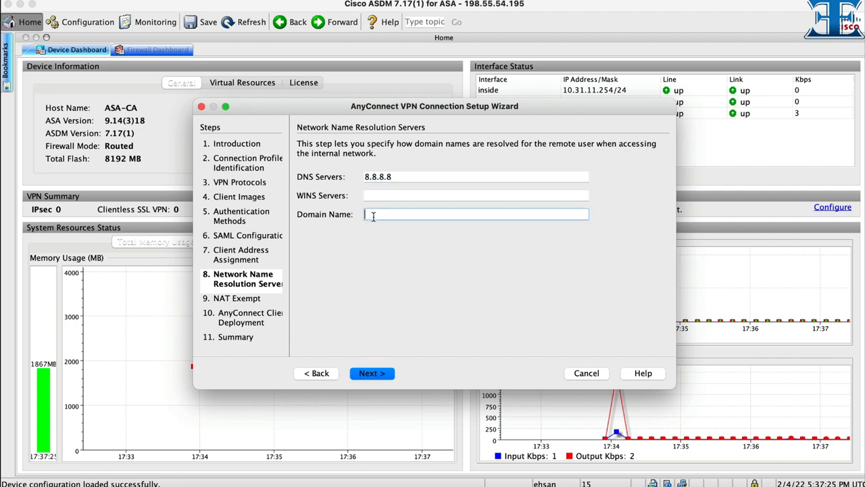
{"action": "type", "text": "networkingwithehsan.com"}
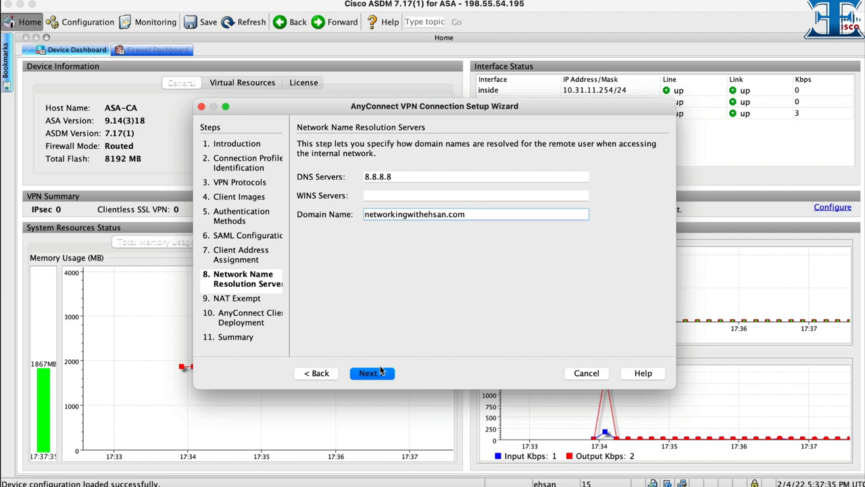
{"action": "left_click", "coordinate": [372, 373]}
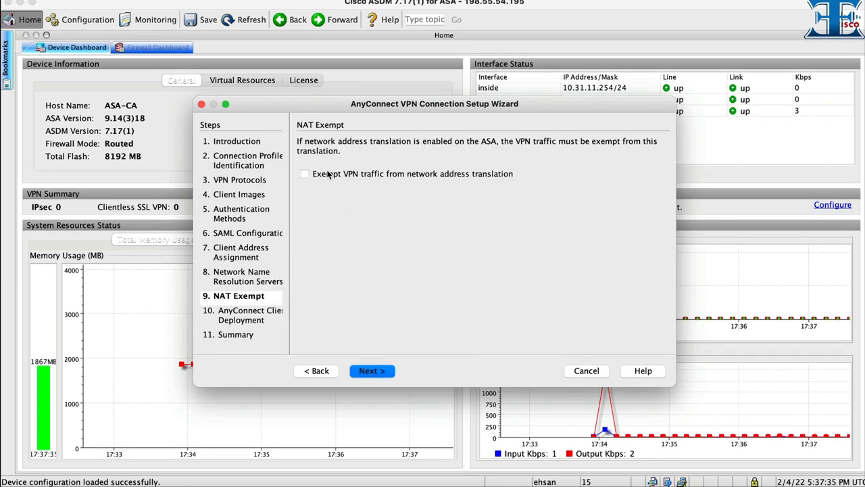
{"action": "mouse_move", "coordinate": [365, 151]}
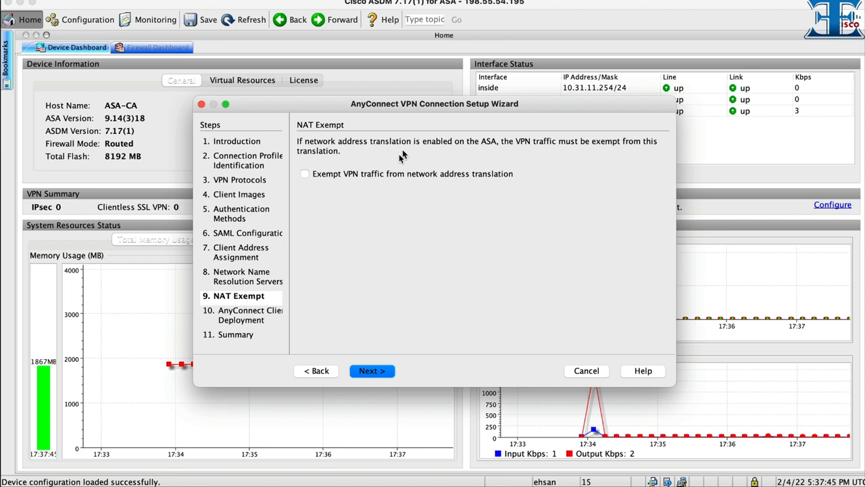
Enable NAT exemption for VPN traffic on inside, skip client deployment, and finish the wizard.
{"action": "left_click", "coordinate": [305, 173]}
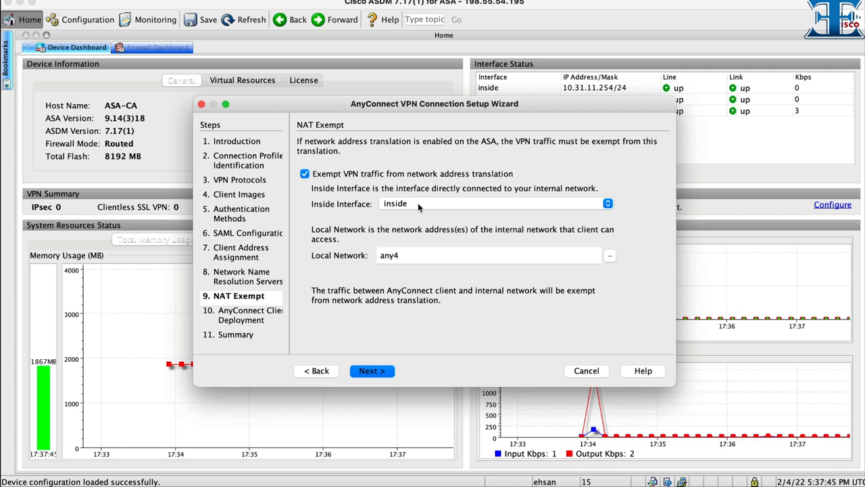
{"action": "mouse_move", "coordinate": [411, 216]}
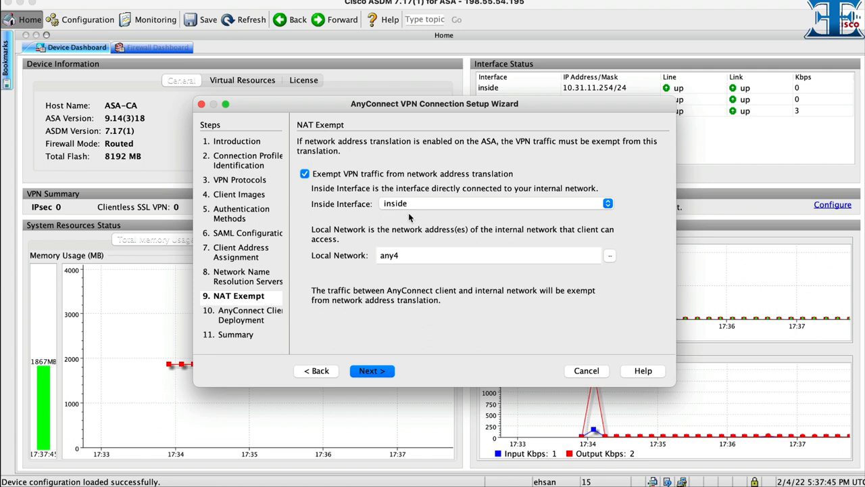
{"action": "mouse_move", "coordinate": [367, 330]}
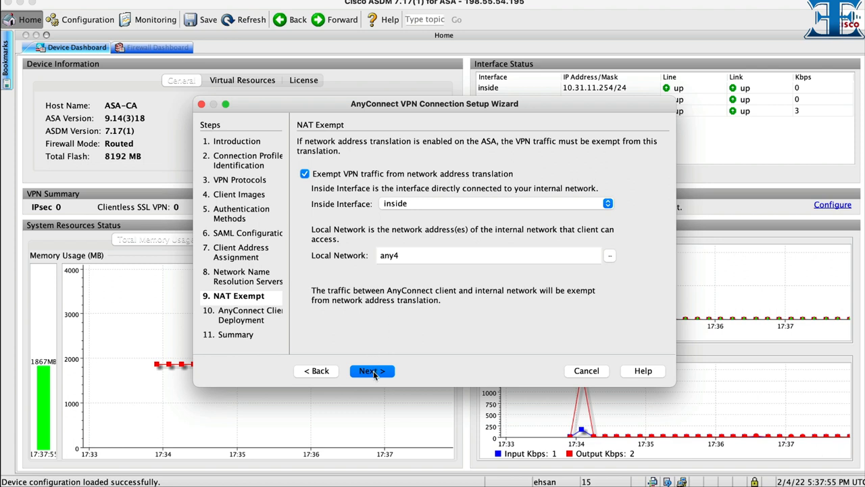
{"action": "left_click", "coordinate": [372, 370]}
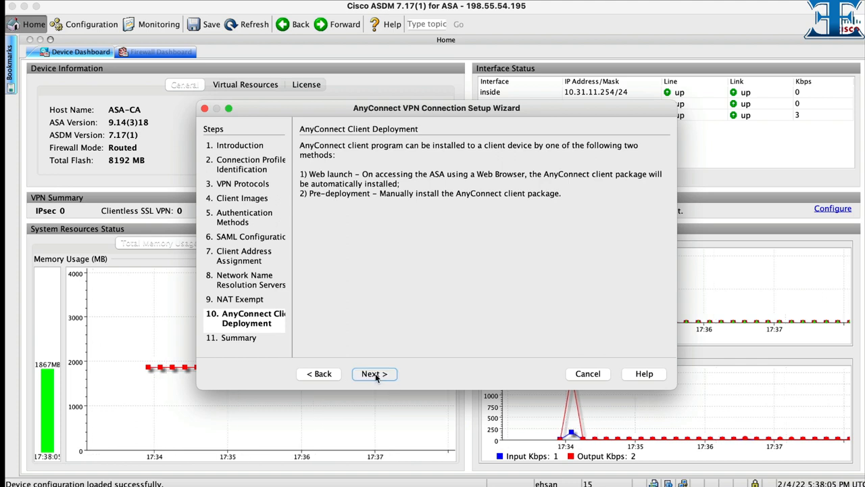
{"action": "left_click", "coordinate": [373, 373]}
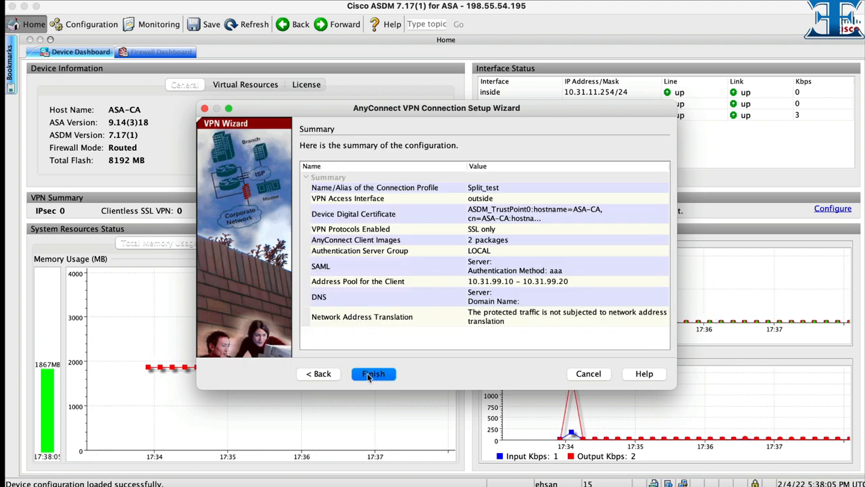
{"action": "left_click", "coordinate": [373, 373]}
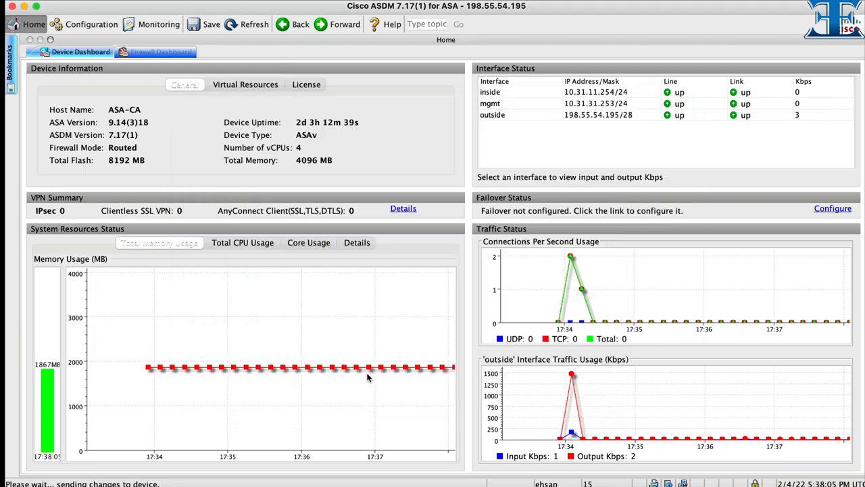
Go to Configuration > AnyConnect Connection Profiles and select the Split_test profile.
{"action": "left_click", "coordinate": [88, 23]}
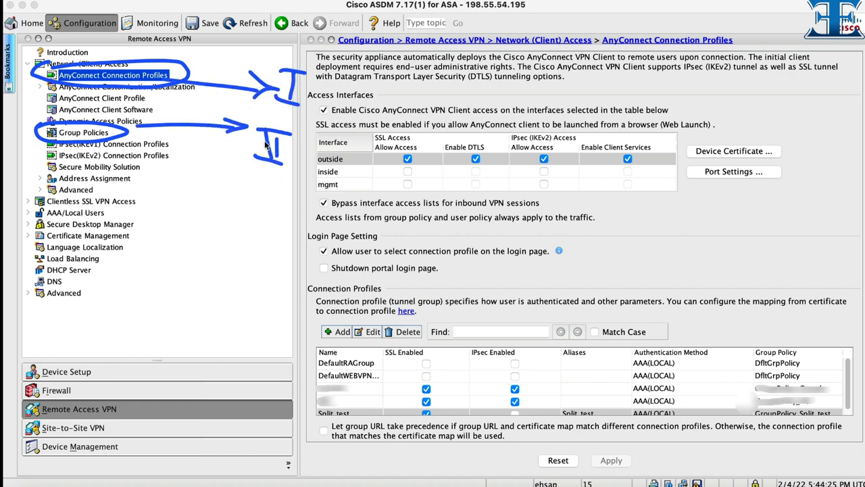
{"action": "mouse_move", "coordinate": [451, 339]}
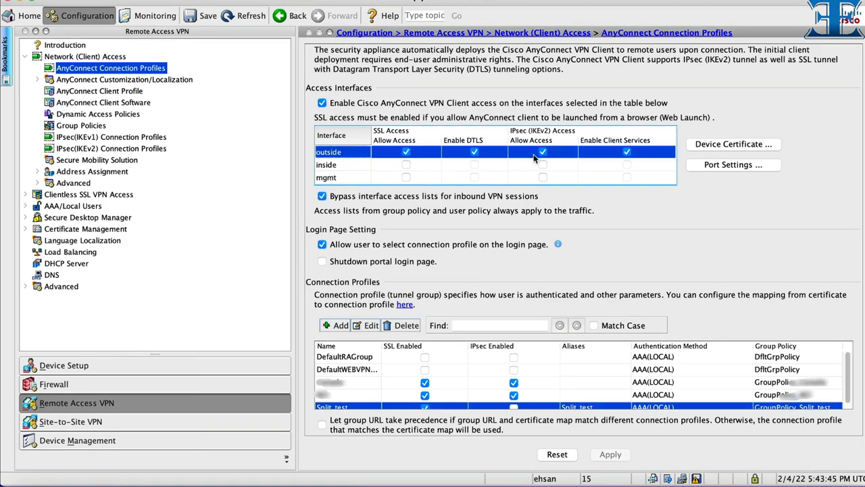
{"action": "left_click", "coordinate": [542, 151]}
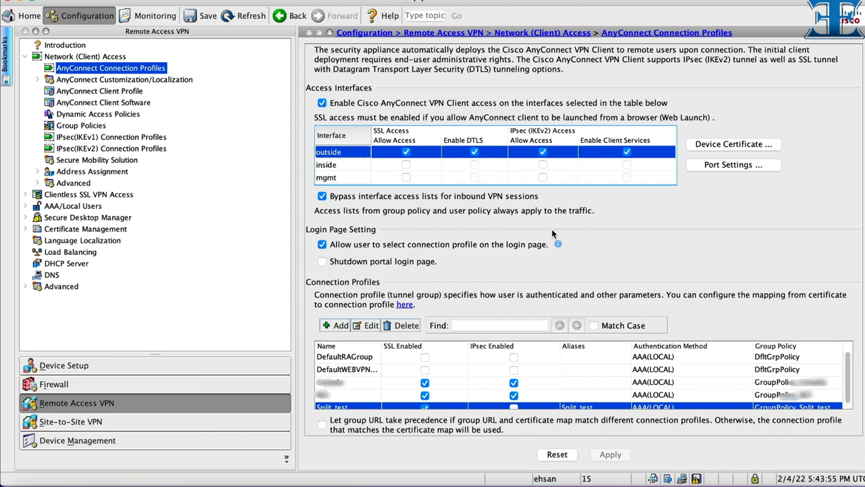
{"action": "mouse_move", "coordinate": [567, 258]}
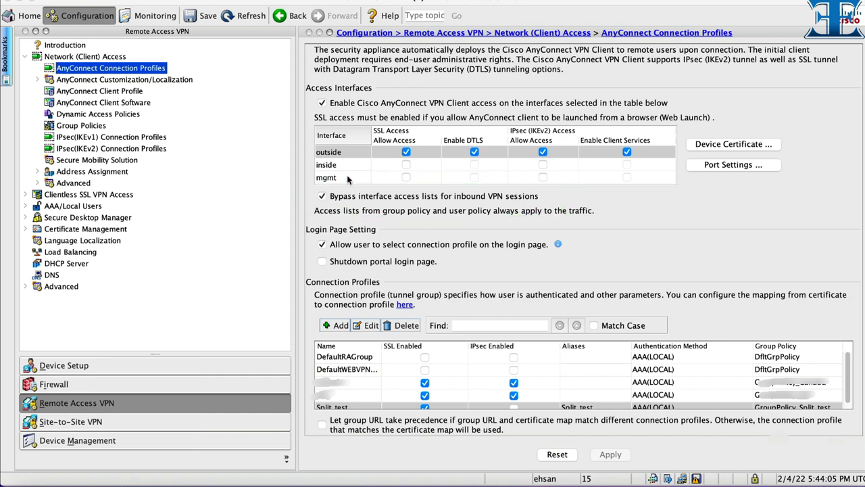
{"action": "mouse_move", "coordinate": [367, 387]}
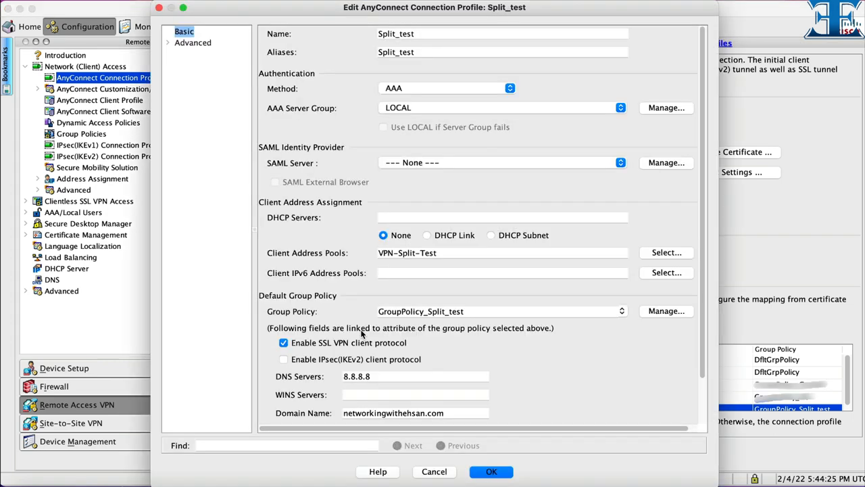
{"action": "mouse_move", "coordinate": [380, 107]}
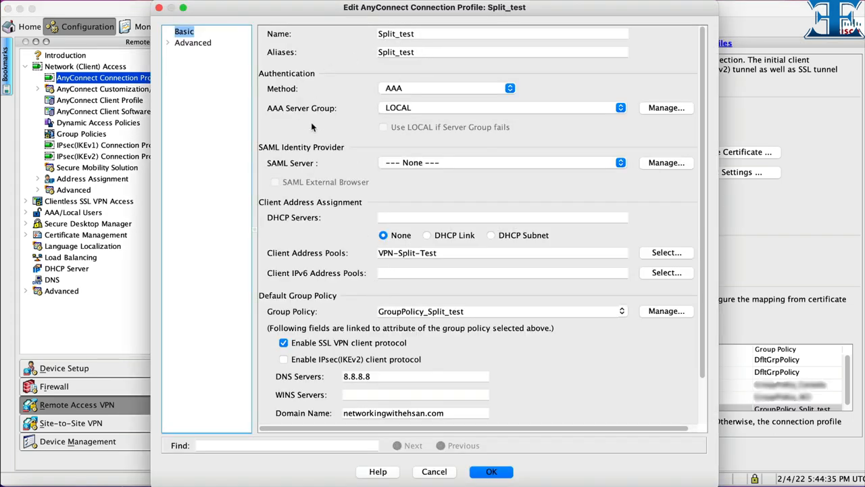
In Group Alias/Group URL, delete the Split_test alias and add an enabled group URL ending in /cisco, then save the profile.
{"action": "left_click", "coordinate": [192, 42]}
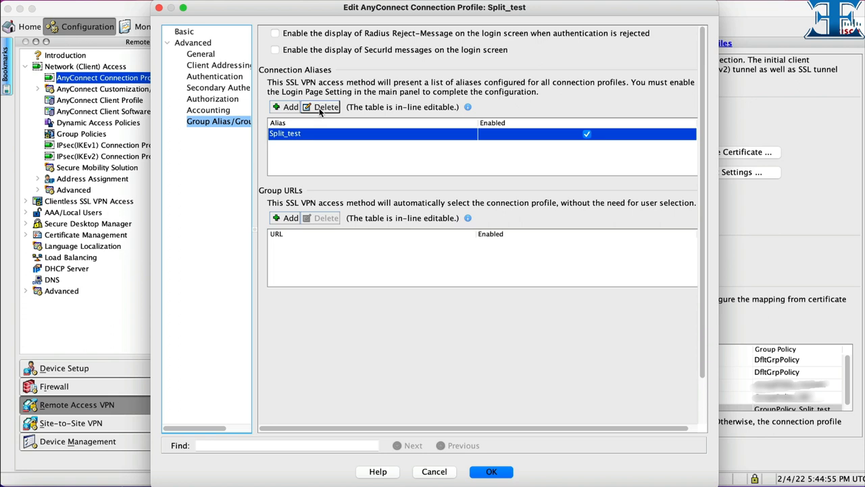
{"action": "left_click", "coordinate": [324, 107]}
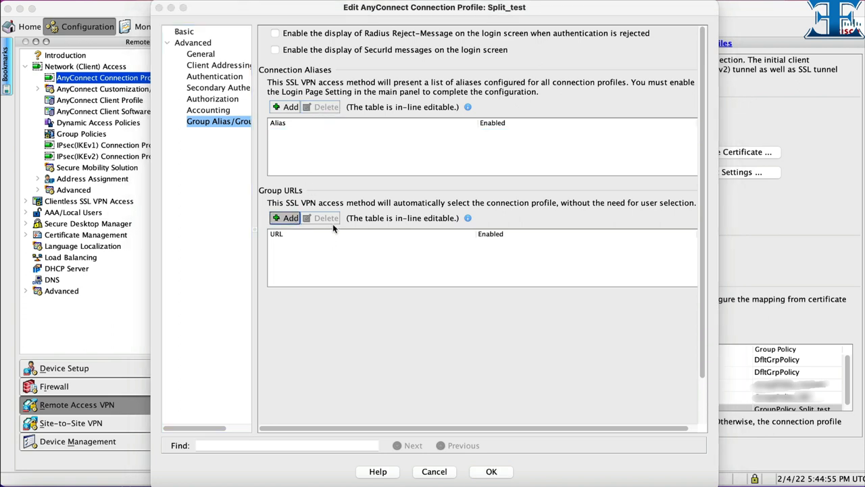
{"action": "mouse_move", "coordinate": [333, 267]}
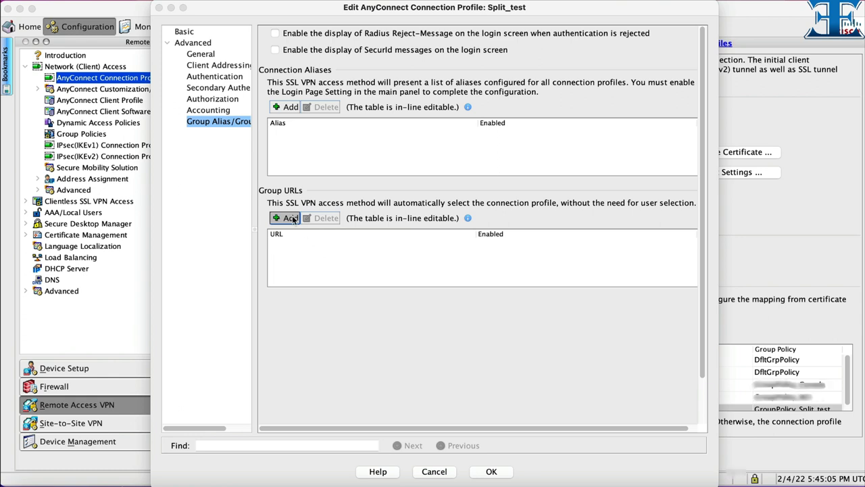
{"action": "left_click", "coordinate": [287, 218]}
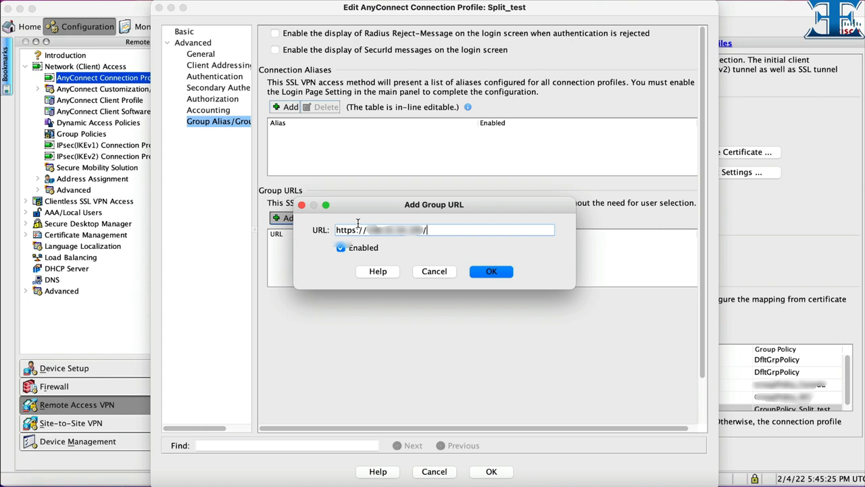
{"action": "type", "text": "cisco"}
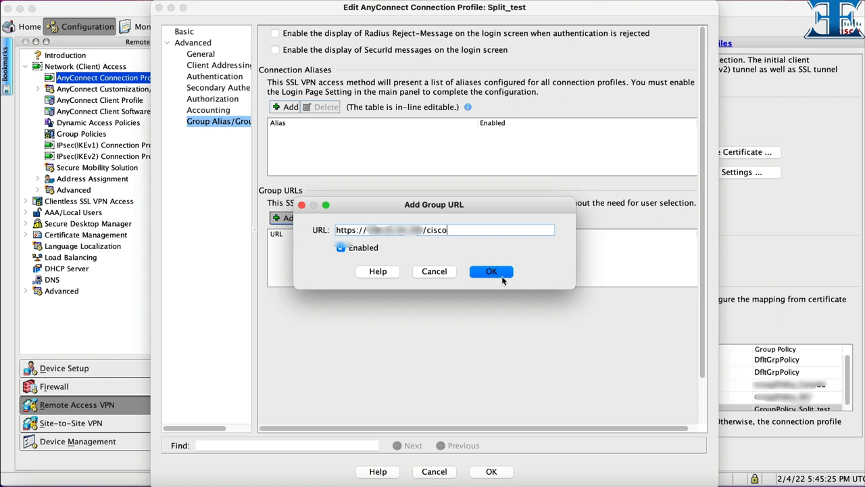
{"action": "left_click", "coordinate": [492, 271]}
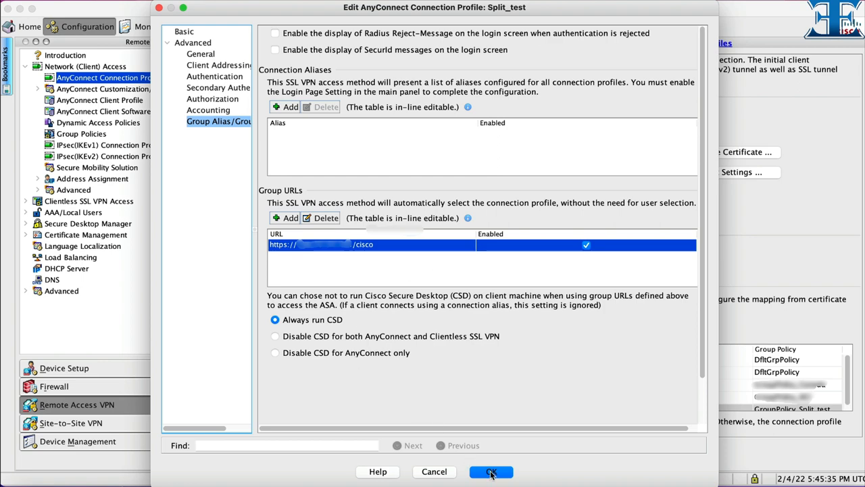
{"action": "left_click", "coordinate": [492, 470]}
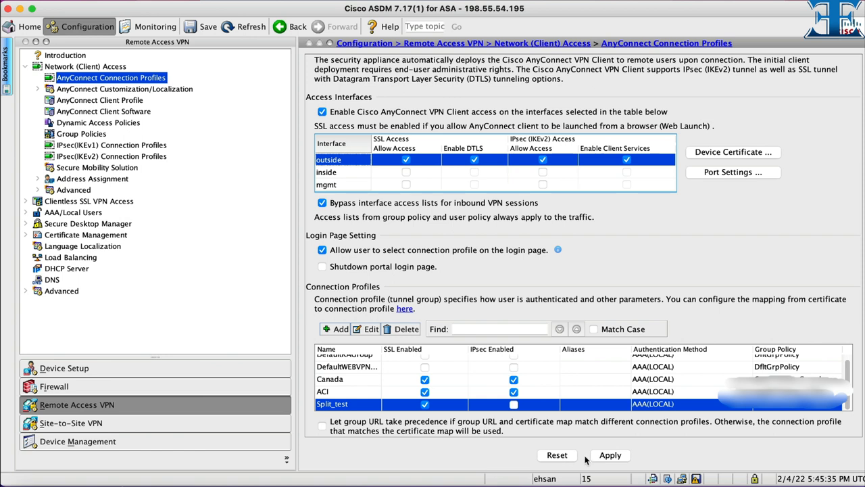
{"action": "mouse_move", "coordinate": [615, 454]}
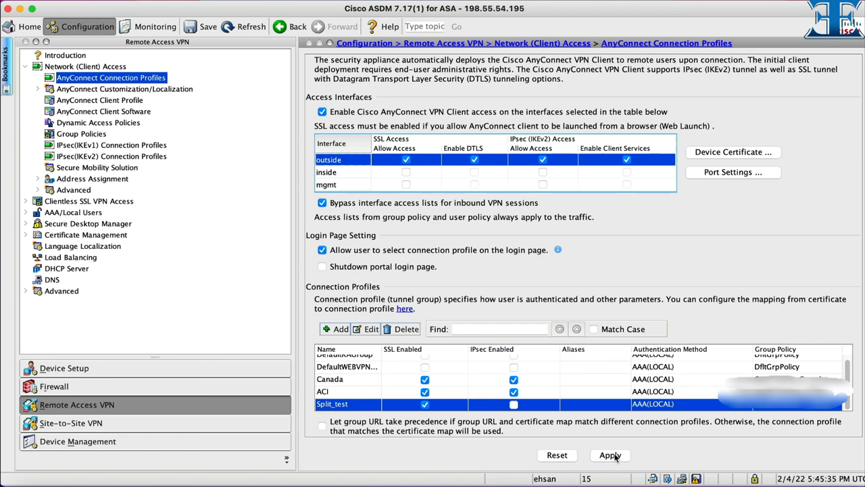
{"action": "mouse_move", "coordinate": [422, 403]}
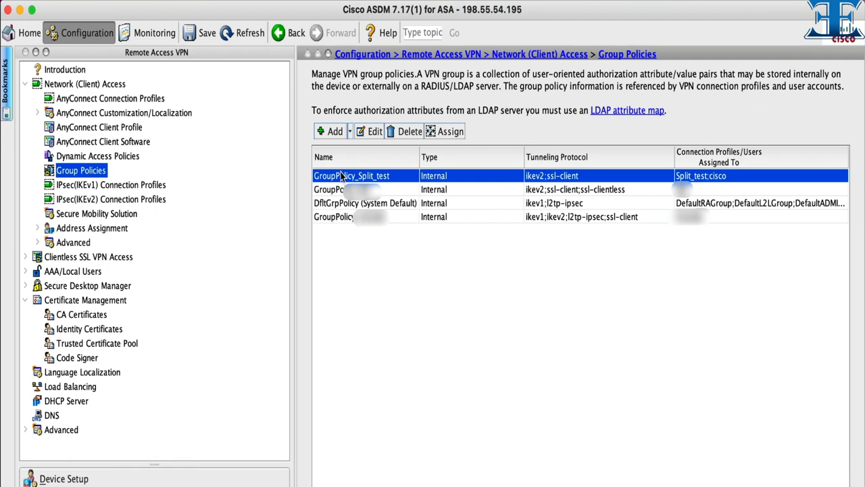
{"action": "mouse_move", "coordinate": [457, 176]}
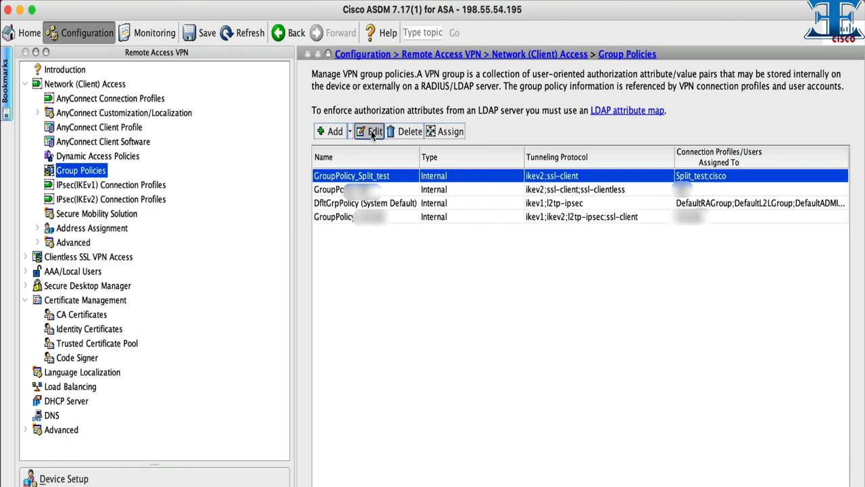
Edit the GroupPolicy_Split_test internal group policy.
{"action": "left_click", "coordinate": [370, 132]}
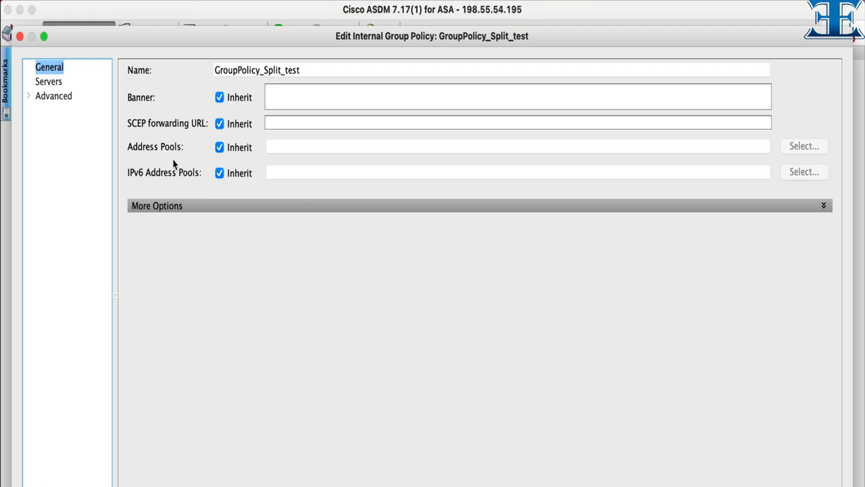
Uncheck Inherit for Address Pools and assign the VPN-Split-Test pool to the policy.
{"action": "left_click", "coordinate": [219, 146]}
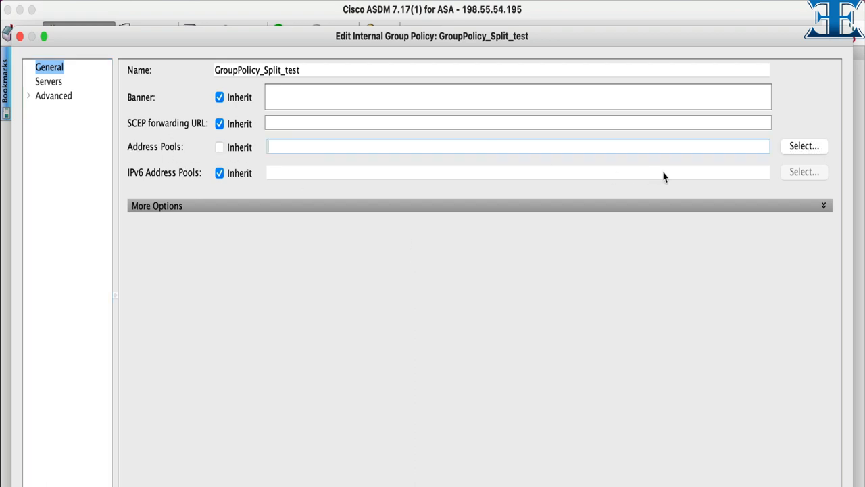
{"action": "left_click", "coordinate": [802, 146]}
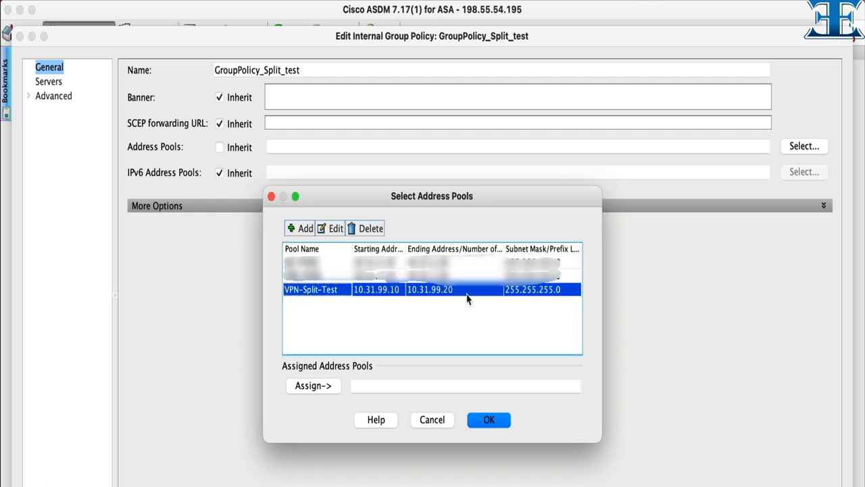
{"action": "left_click", "coordinate": [489, 419]}
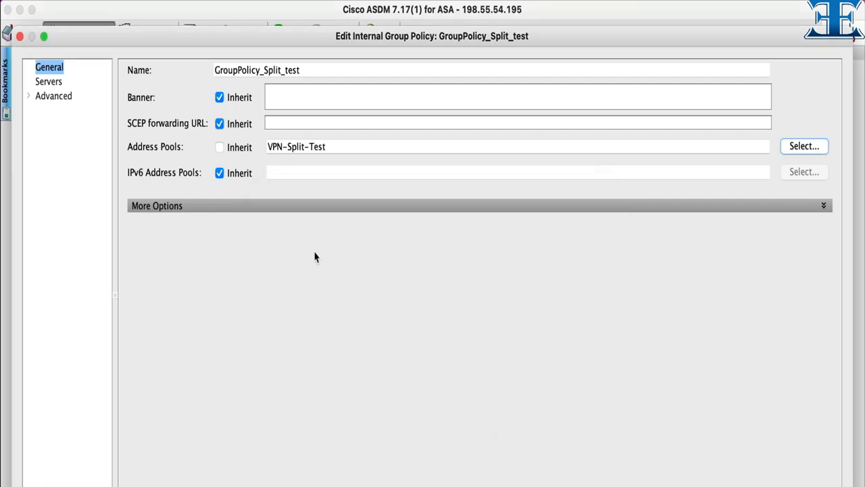
{"action": "mouse_move", "coordinate": [265, 219]}
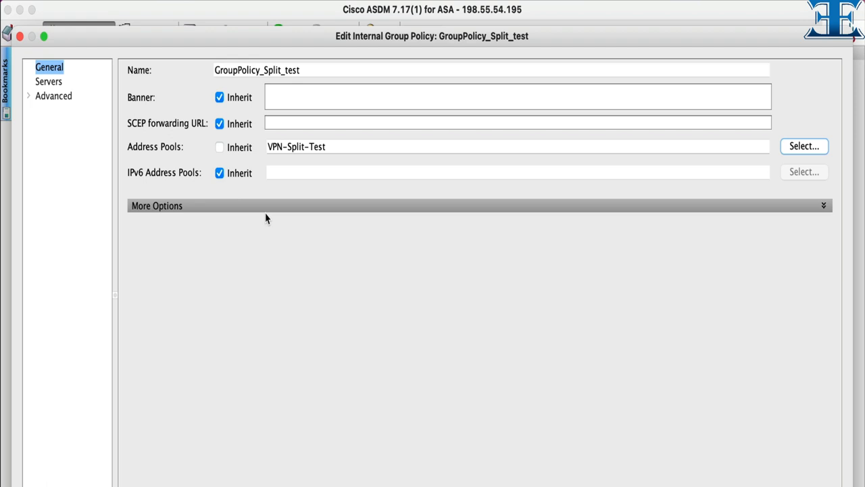
{"action": "mouse_move", "coordinate": [53, 100]}
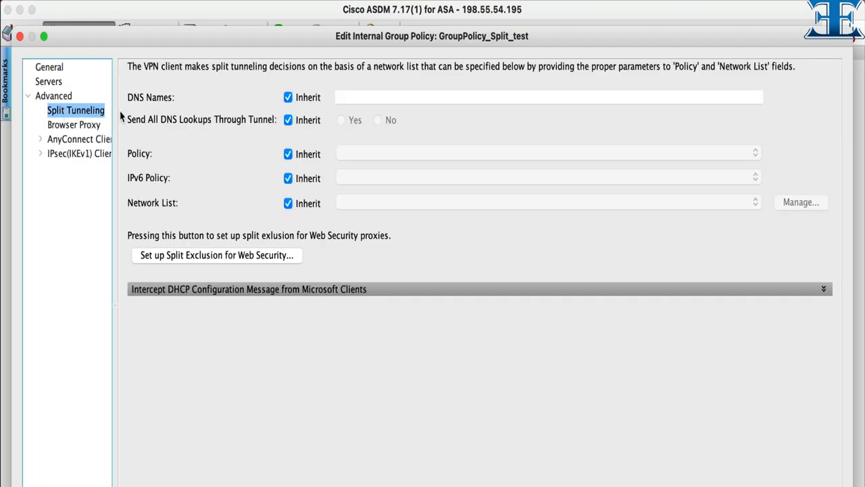
{"action": "mouse_move", "coordinate": [230, 114]}
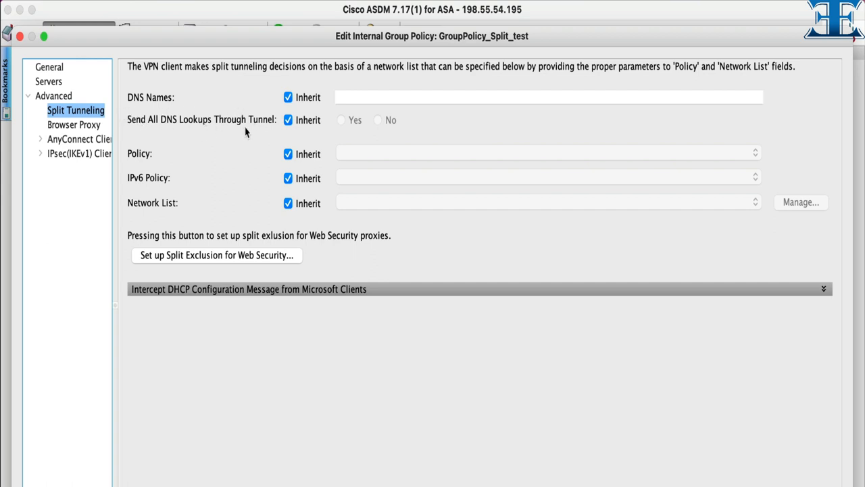
Set Send All DNS Lookups to No, policy to Tunnel Network List Below, network list Split-test.
{"action": "left_click", "coordinate": [378, 119]}
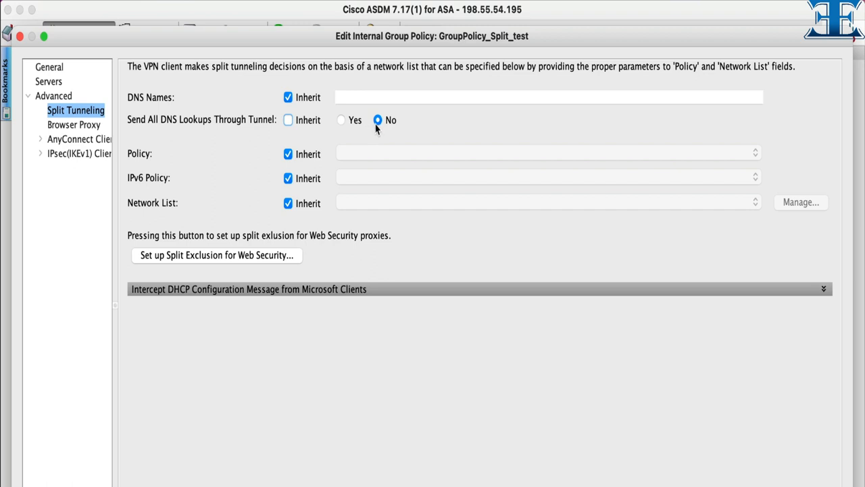
{"action": "mouse_move", "coordinate": [357, 139]}
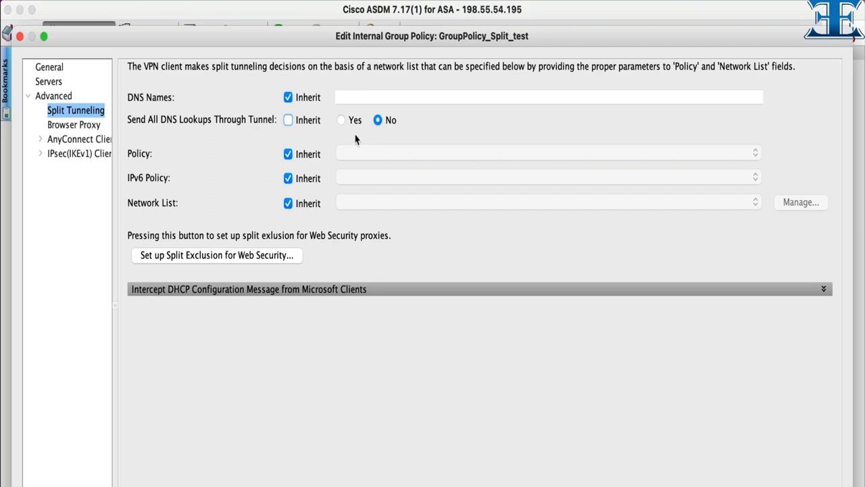
{"action": "mouse_move", "coordinate": [157, 203]}
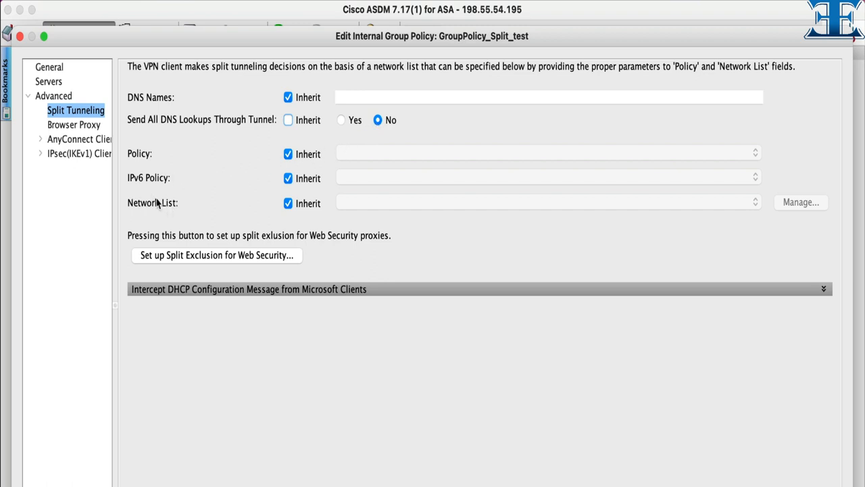
{"action": "mouse_move", "coordinate": [270, 159]}
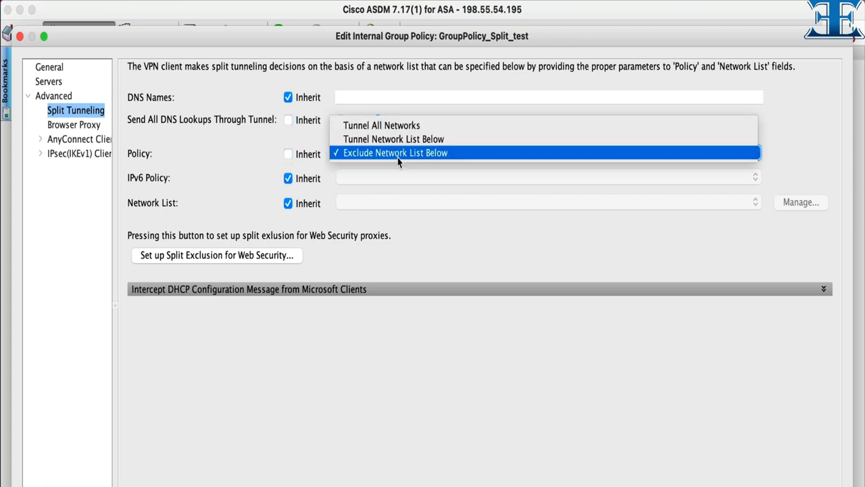
{"action": "mouse_move", "coordinate": [381, 124]}
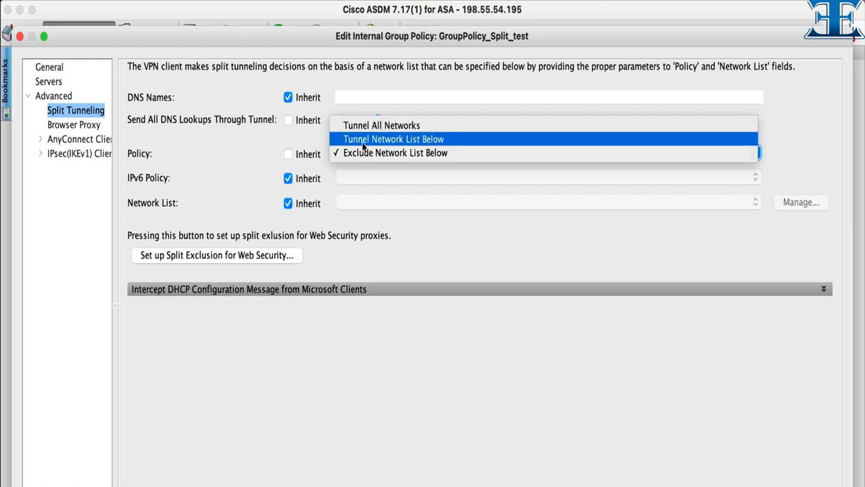
{"action": "mouse_move", "coordinate": [426, 151]}
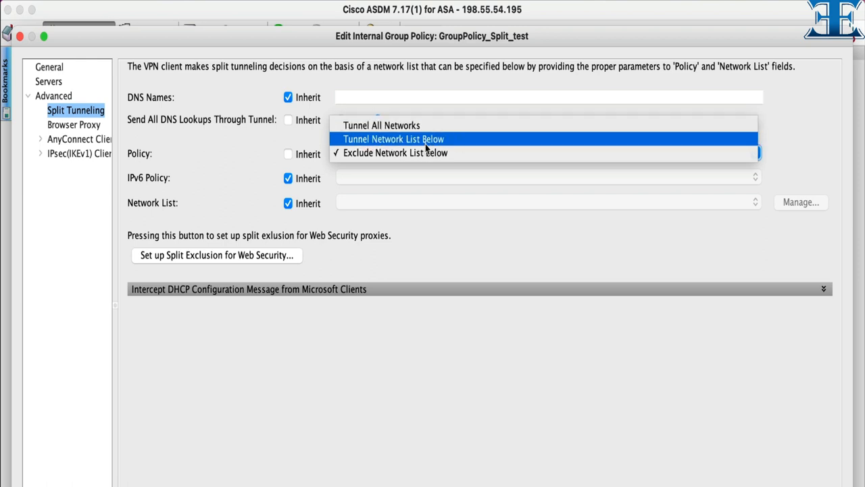
{"action": "left_click", "coordinate": [393, 138]}
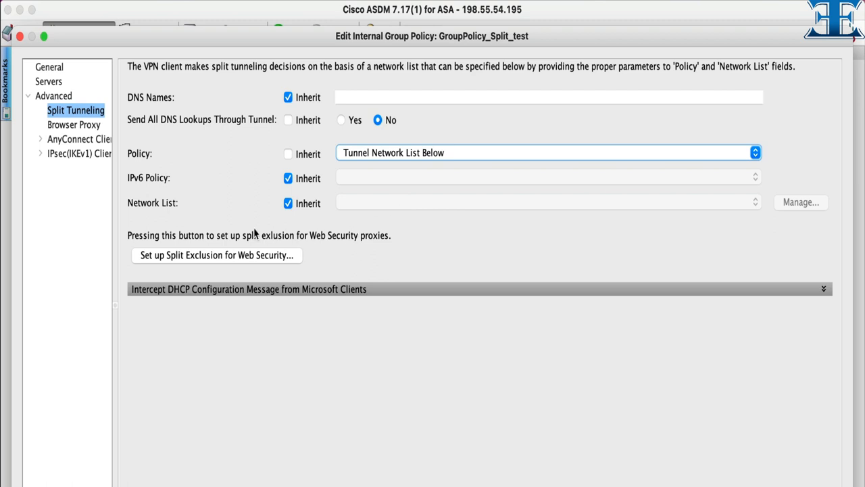
{"action": "left_click", "coordinate": [286, 203]}
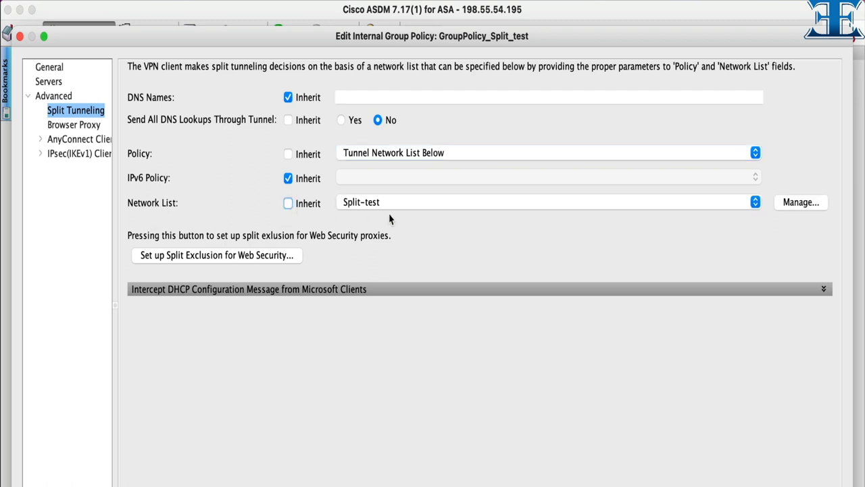
{"action": "mouse_move", "coordinate": [363, 223]}
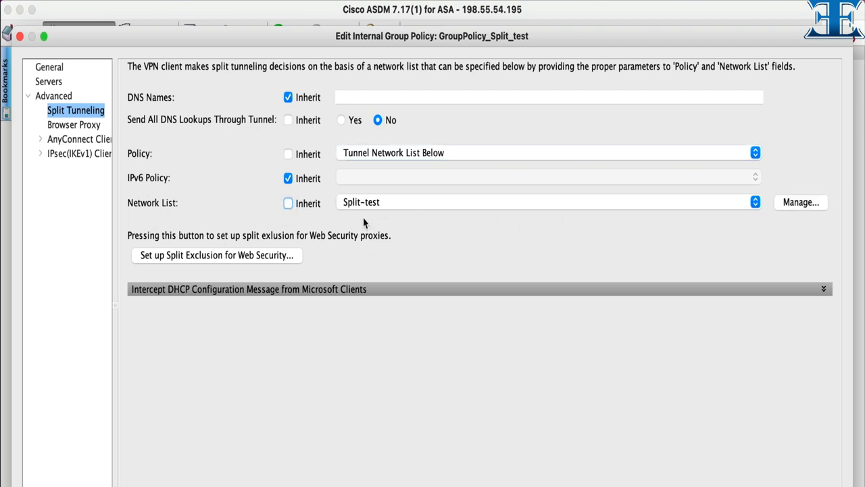
Review the Split-test network list addresses and confirm the group policy changes.
{"action": "left_click", "coordinate": [800, 203]}
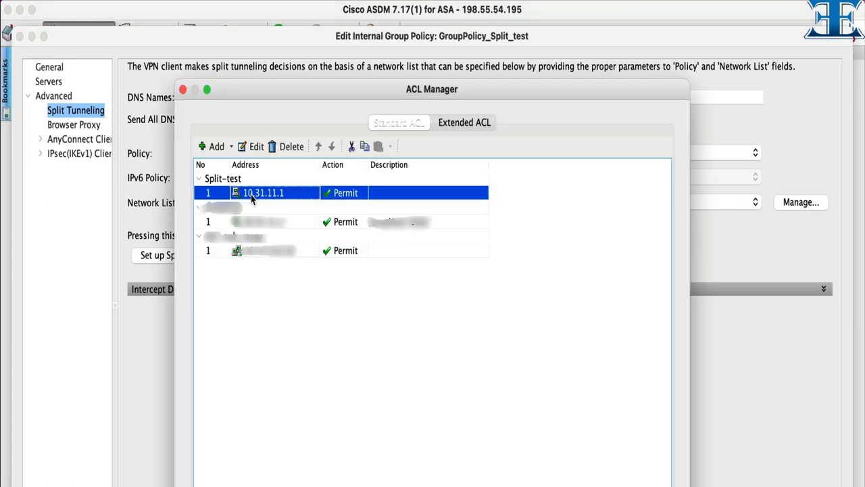
{"action": "mouse_move", "coordinate": [285, 200]}
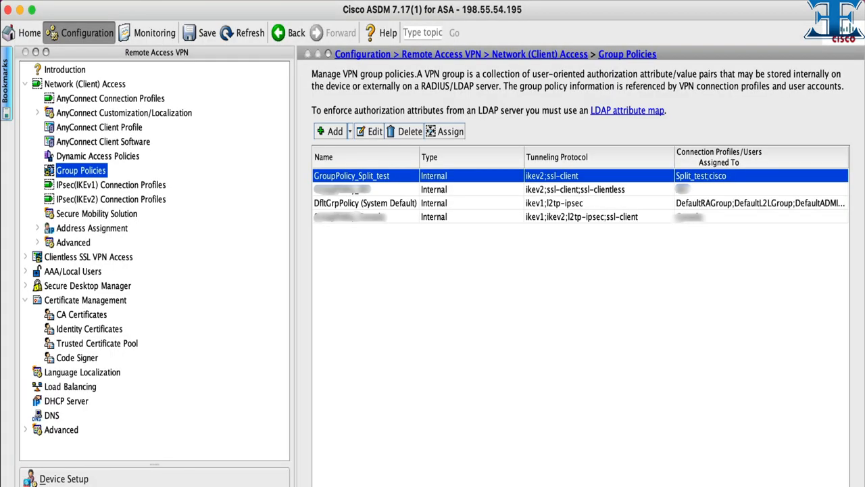
{"action": "mouse_move", "coordinate": [445, 169]}
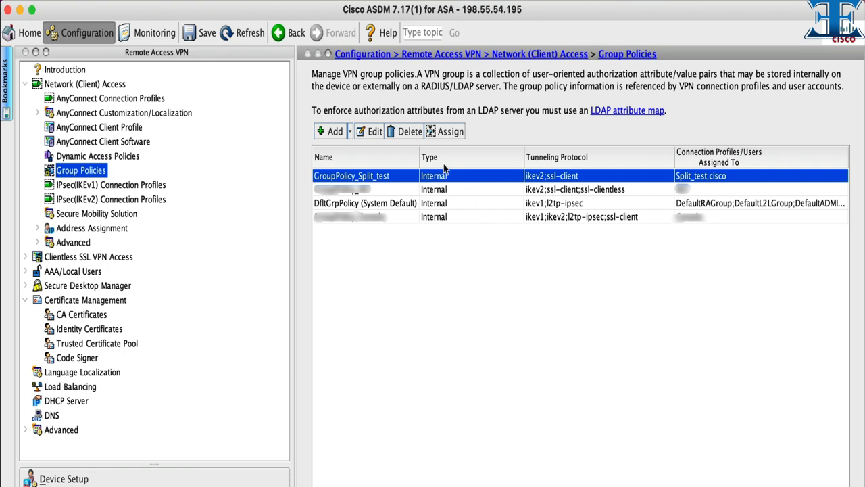
{"action": "left_click", "coordinate": [451, 132]}
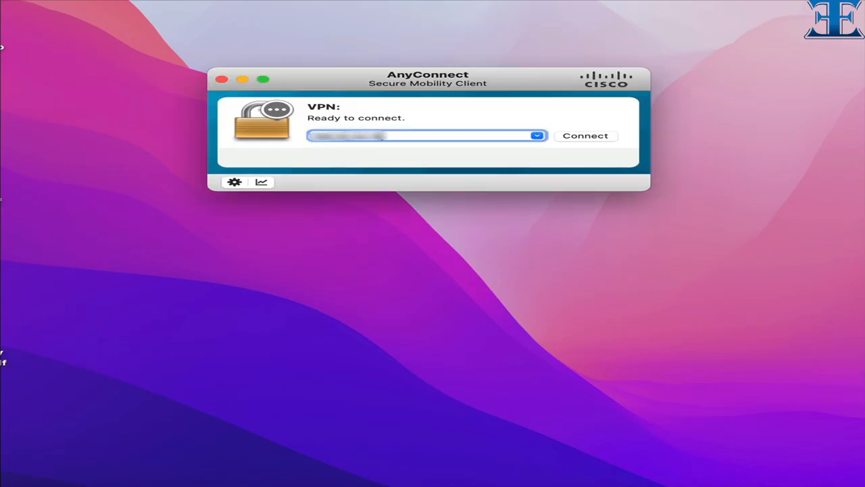
Connect the AnyConnect client, accepting the untrusted certificate and submitting credentials.
{"action": "left_click", "coordinate": [584, 135]}
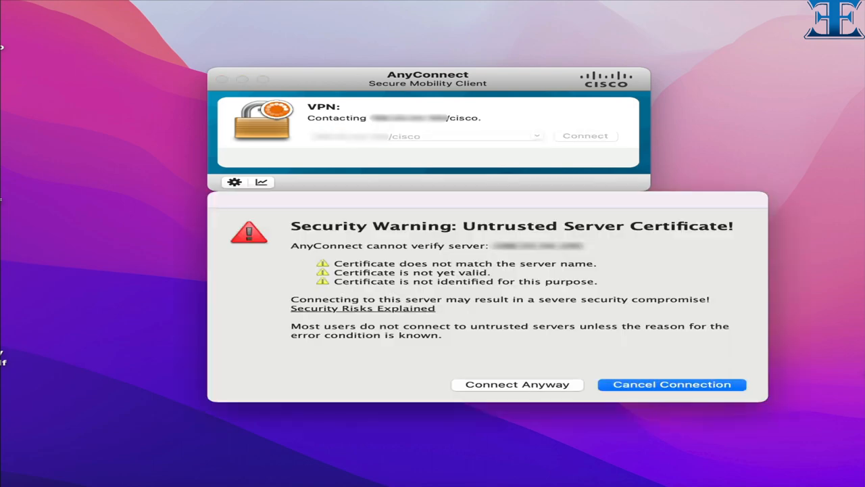
{"action": "left_click", "coordinate": [518, 384]}
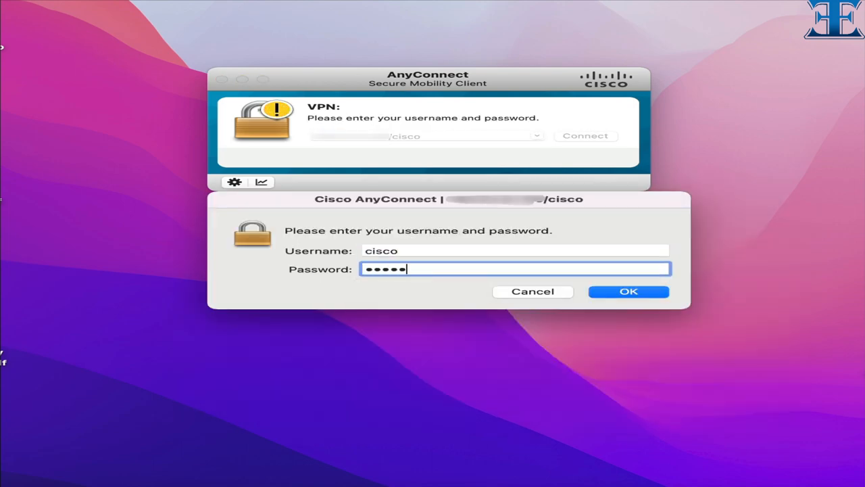
{"action": "left_click", "coordinate": [627, 292]}
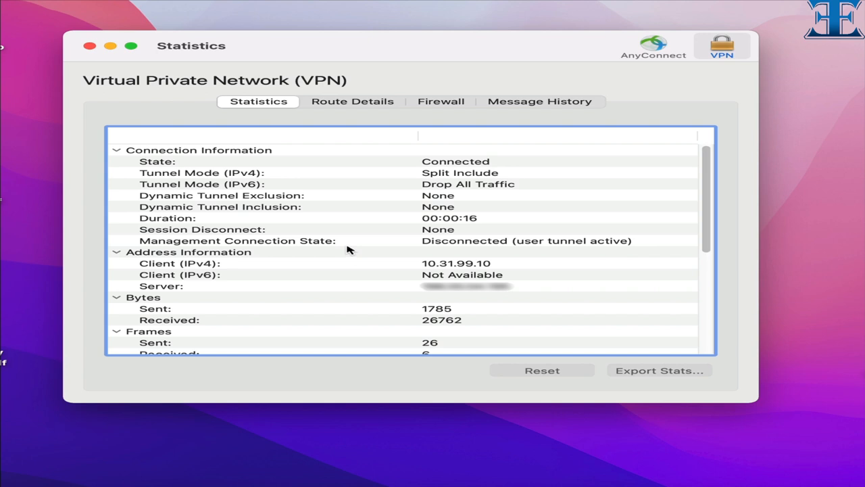
Check client IPv4 10.31.99.10 in Statistics and switch to the Route Details view.
{"action": "left_click", "coordinate": [203, 173]}
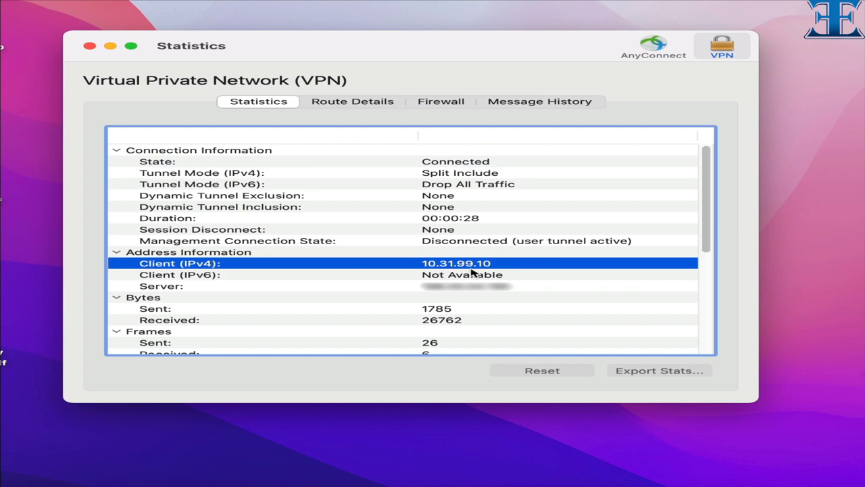
{"action": "left_click", "coordinate": [351, 100]}
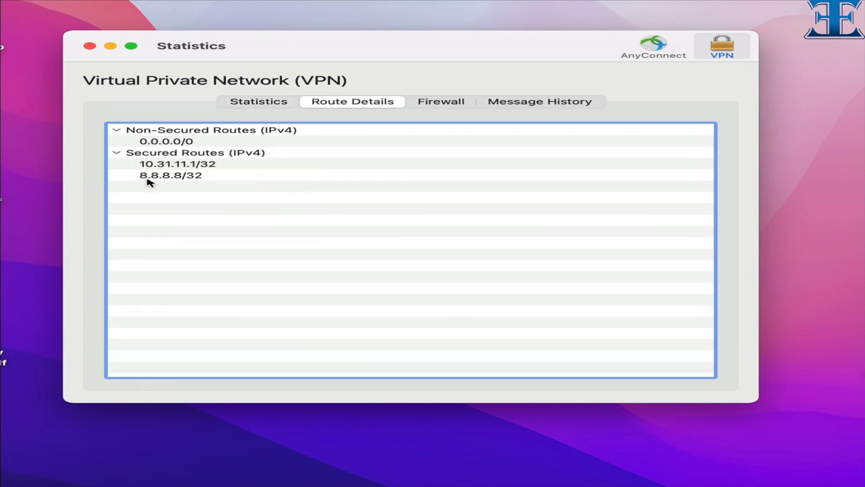
{"action": "left_click", "coordinate": [177, 163]}
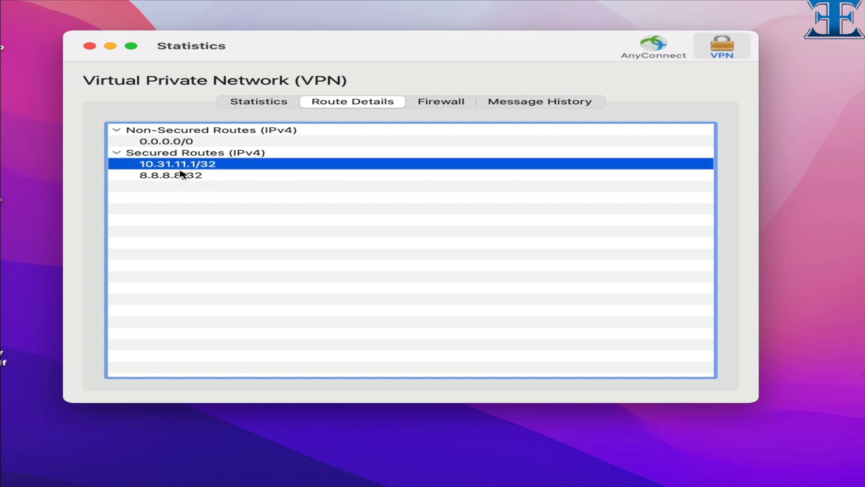
{"action": "left_click", "coordinate": [165, 142]}
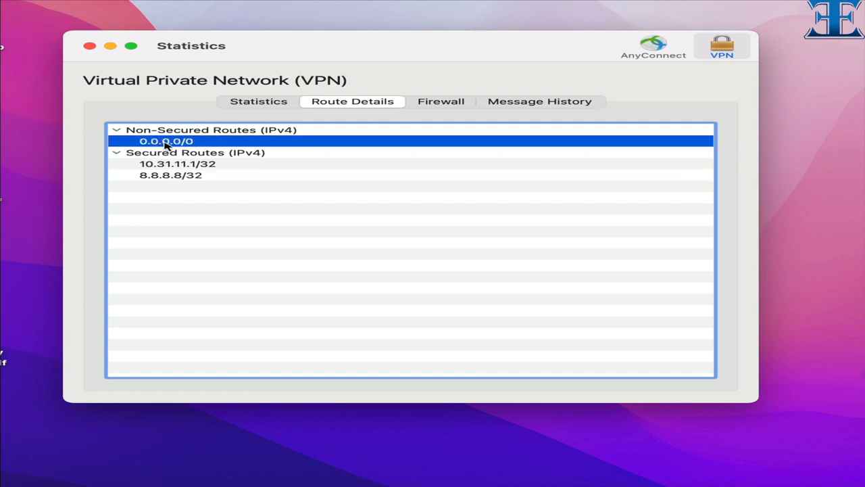